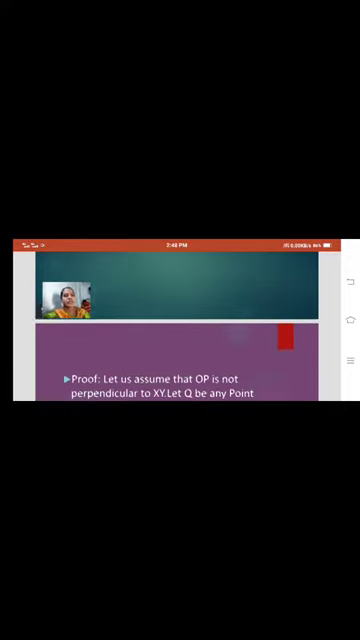
pyautogui.scroll(-3)
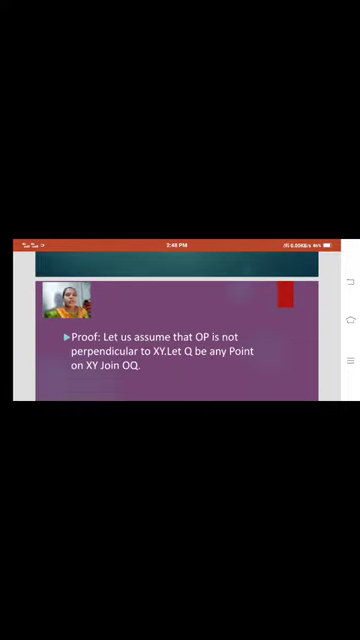